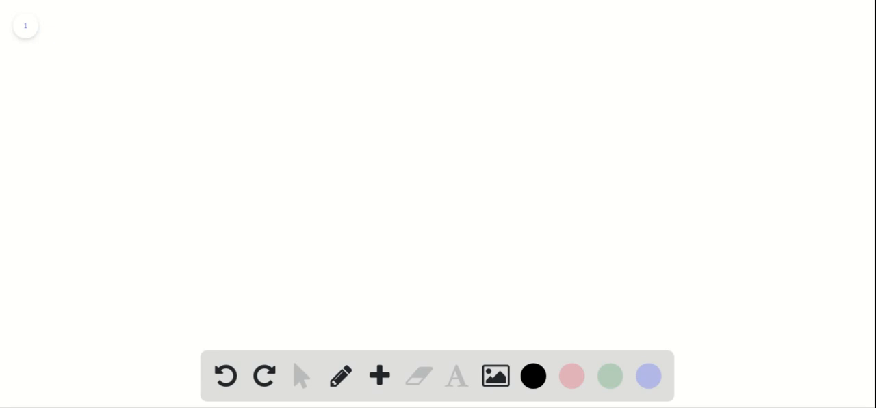
Step: Plot scattered black pen dots across the upper-left and centre of the blank page
click(112, 137)
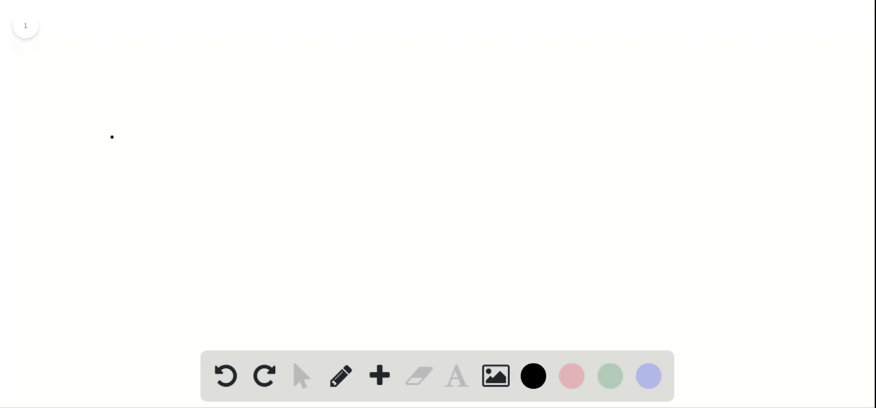
click(168, 149)
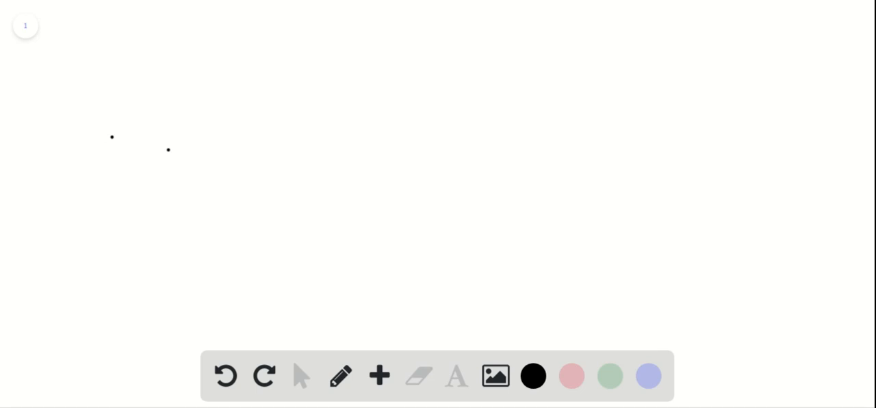
mouse_move(167, 72)
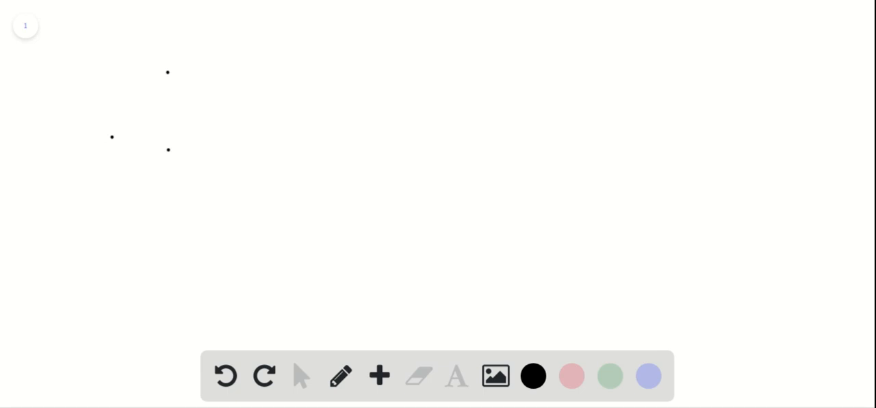
mouse_move(218, 16)
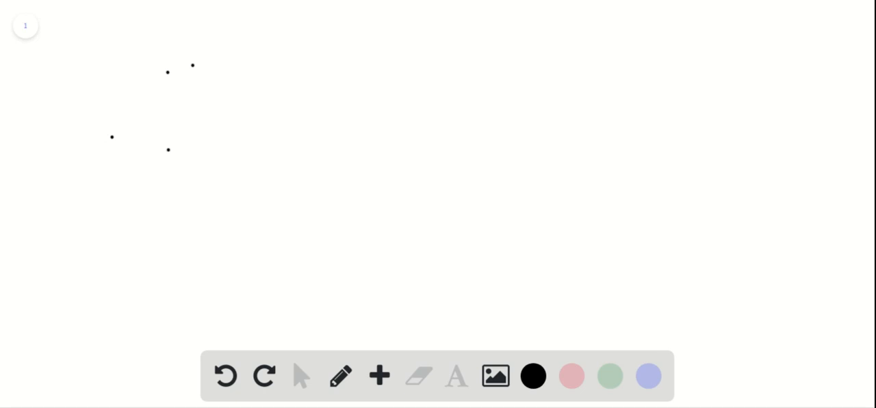
click(249, 92)
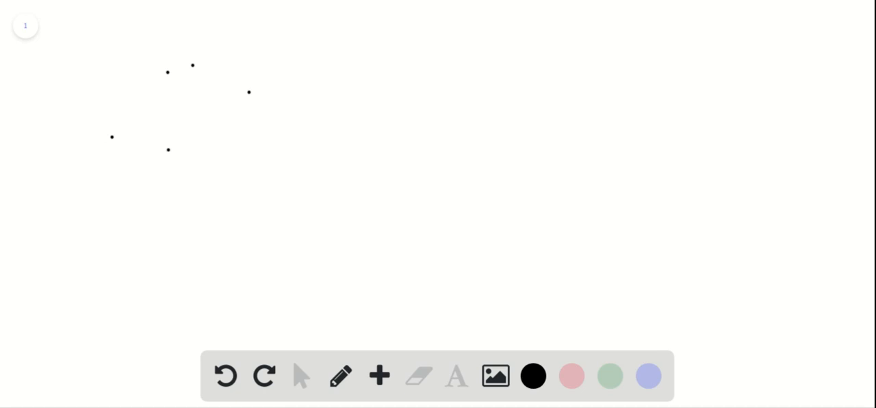
click(401, 241)
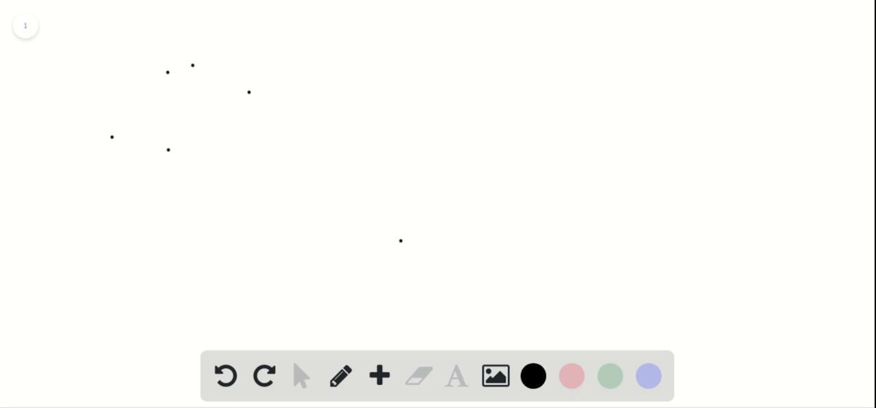
click(594, 167)
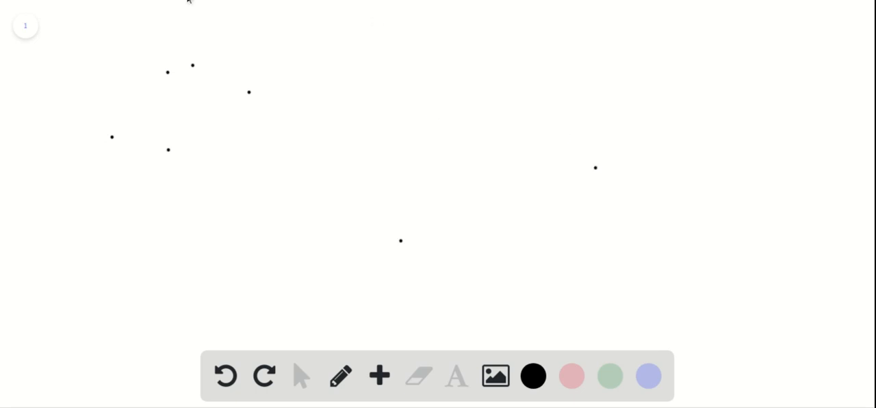